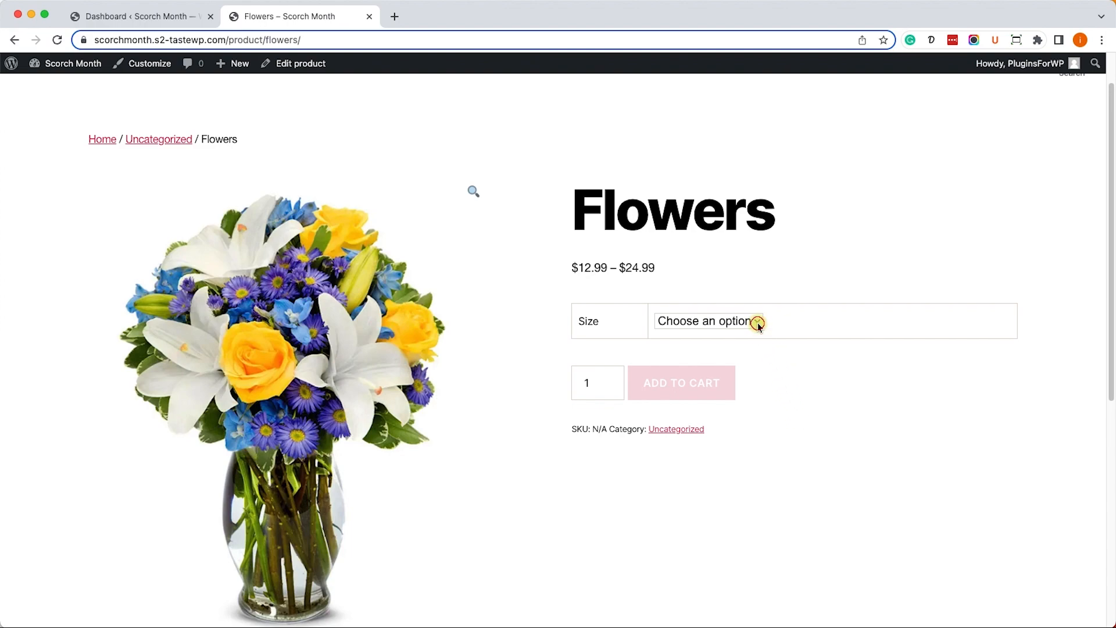
- Reveal the Flowers Size choices, currently ordered Regular, Deluxe, Premium
click(830, 321)
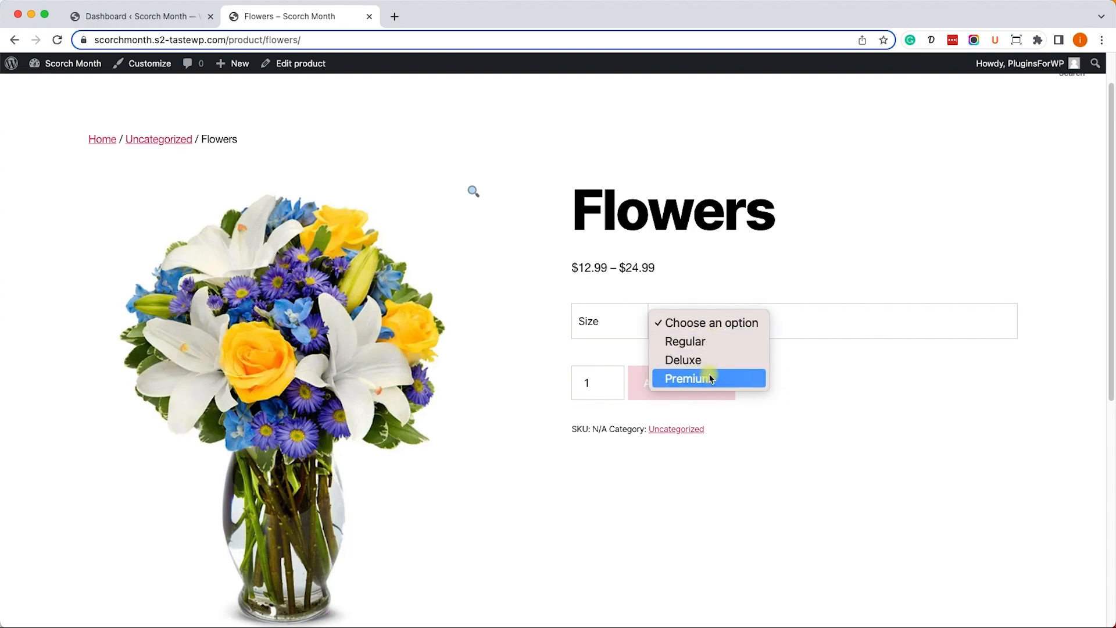
mouse_move(725, 340)
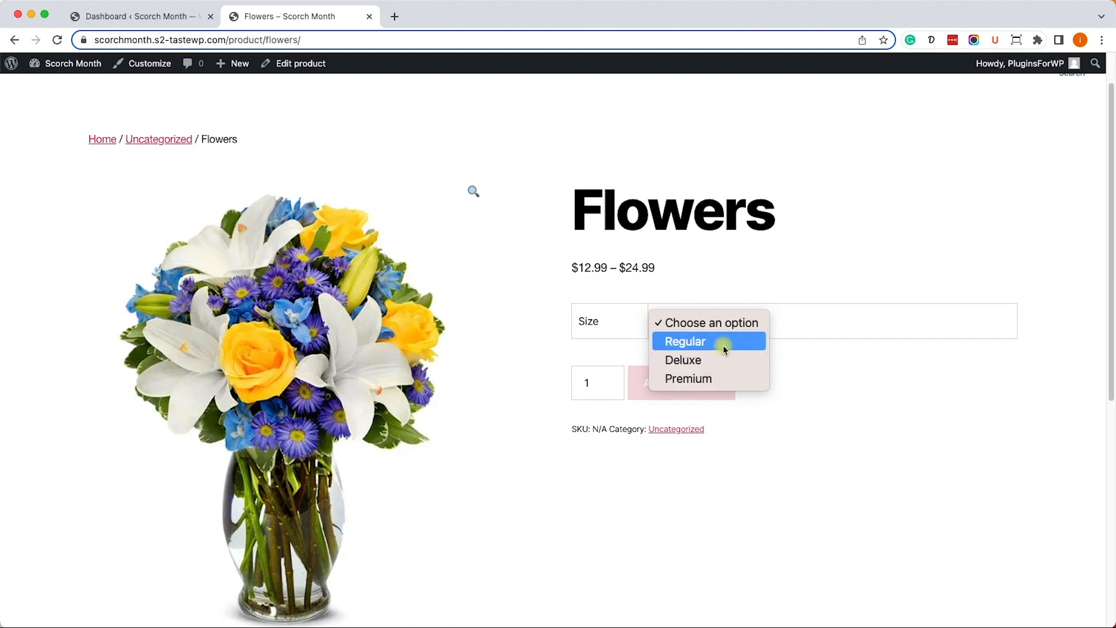
mouse_move(722, 359)
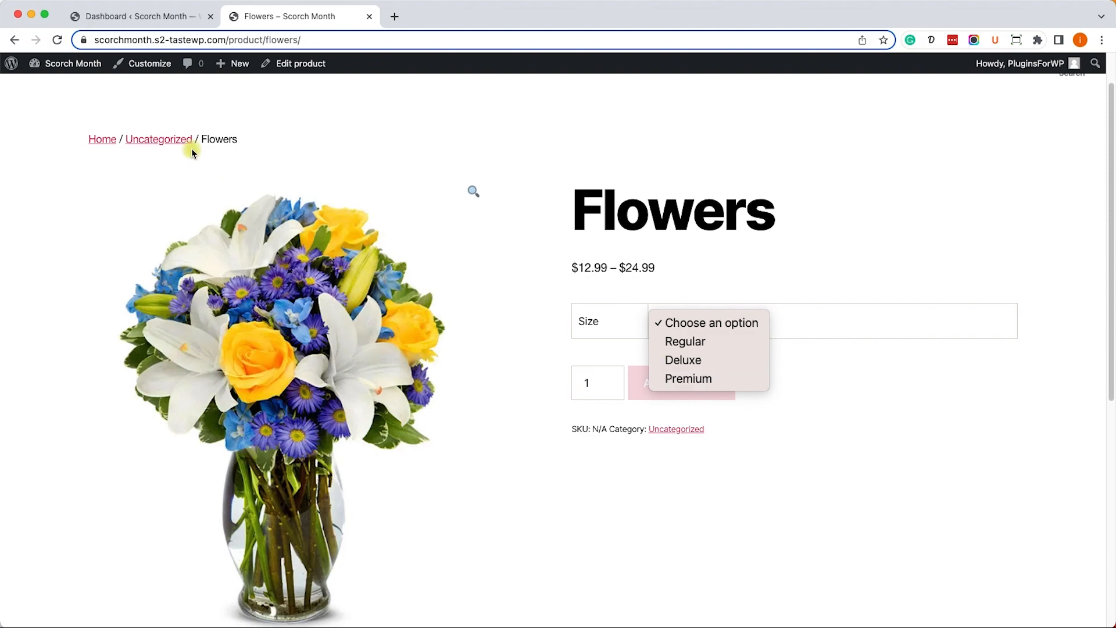
- Go to the admin's Products > Attributes page listing Color and Size
click(135, 16)
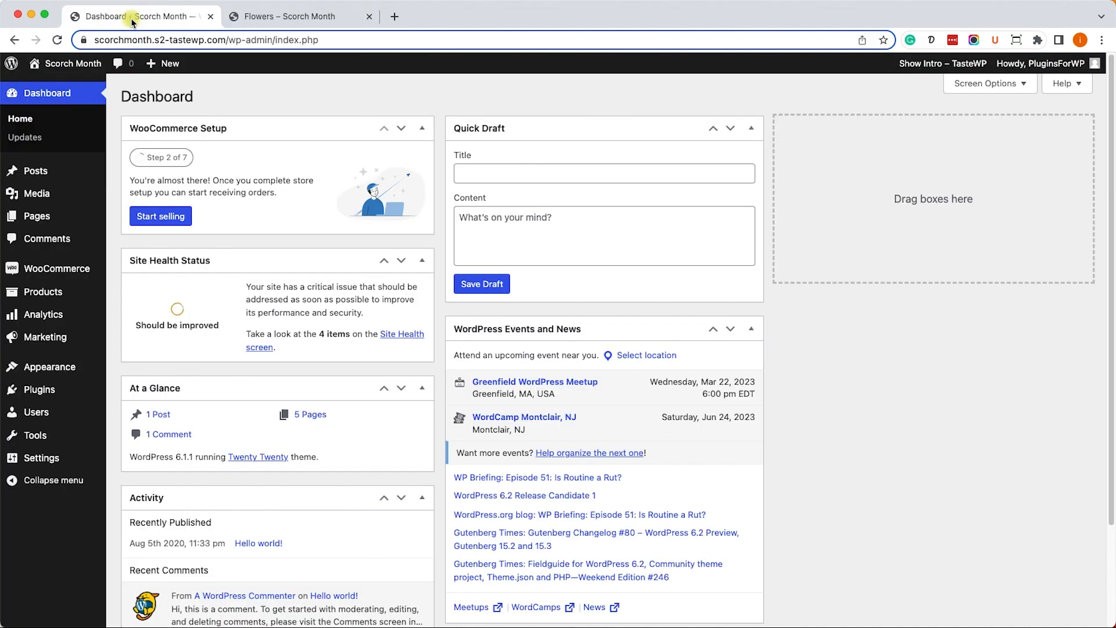
mouse_move(44, 292)
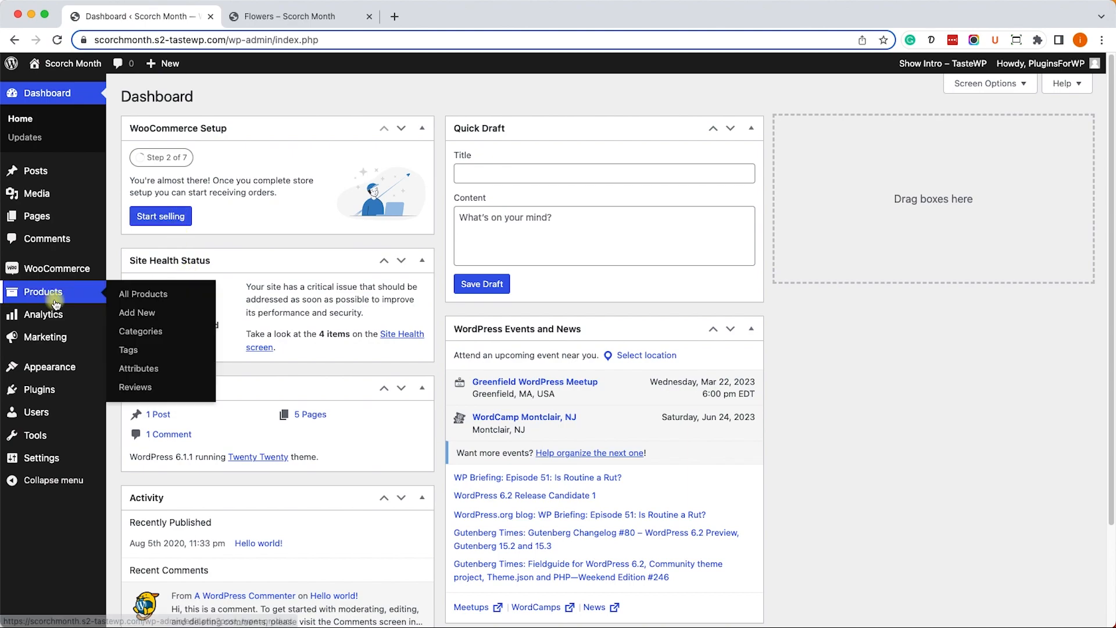
click(138, 369)
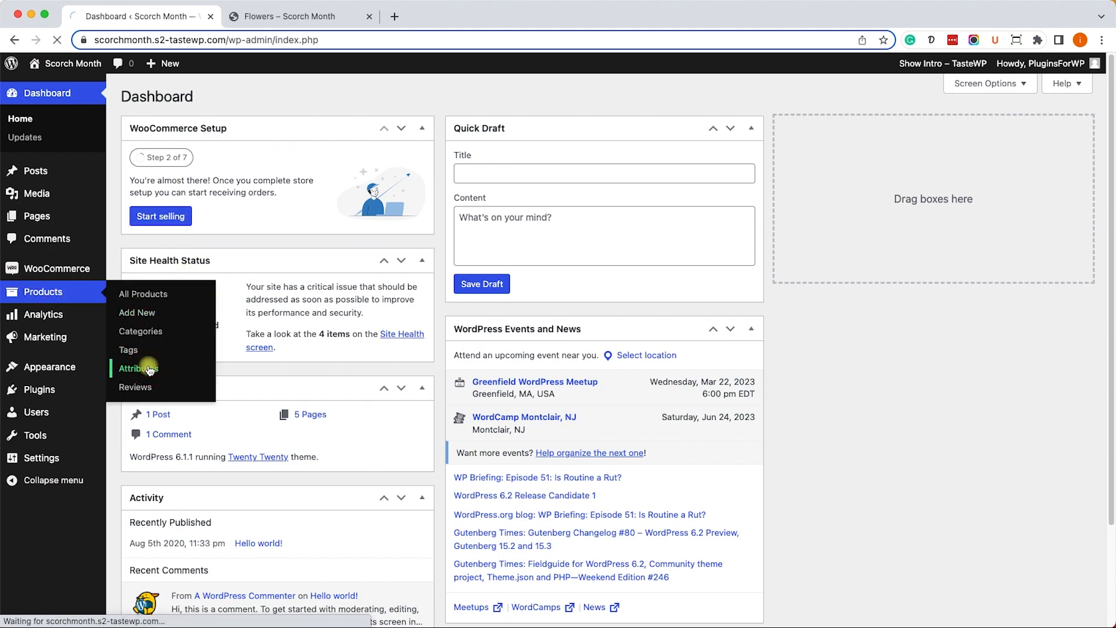
click(139, 368)
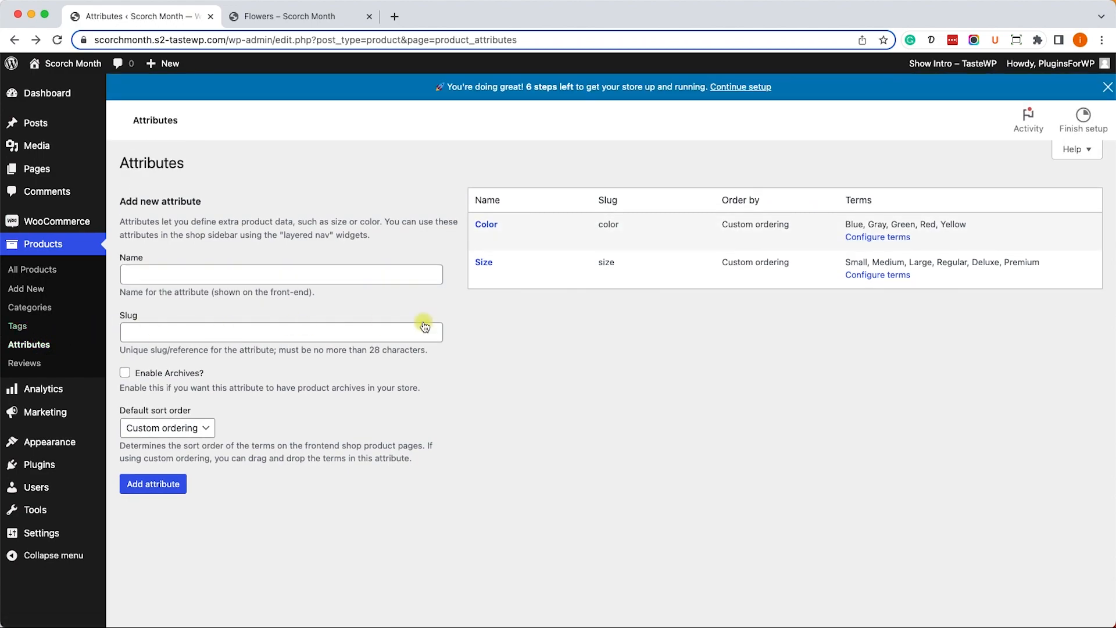
mouse_move(636, 332)
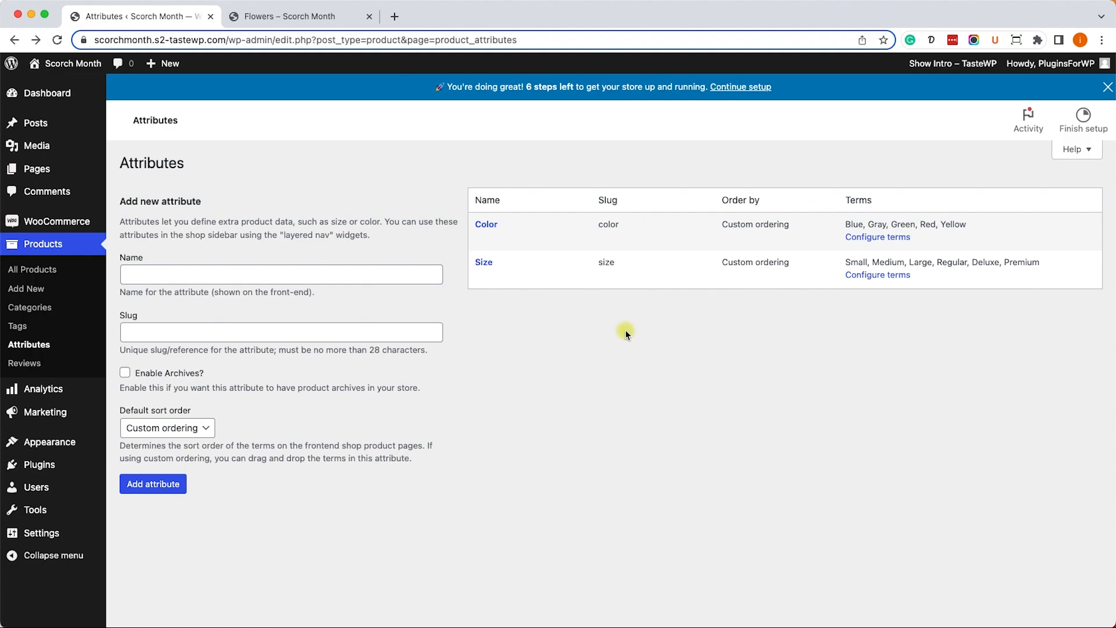
mouse_move(868, 280)
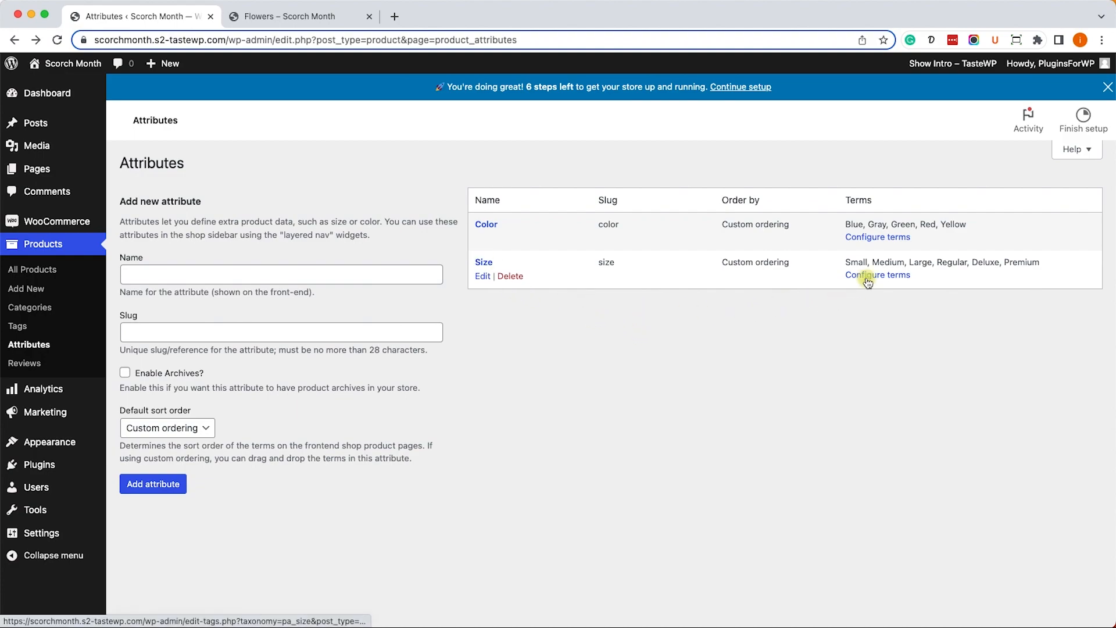
- In the Size terms list, drag Premium above Deluxe for order Regular, Premium, Deluxe
click(877, 274)
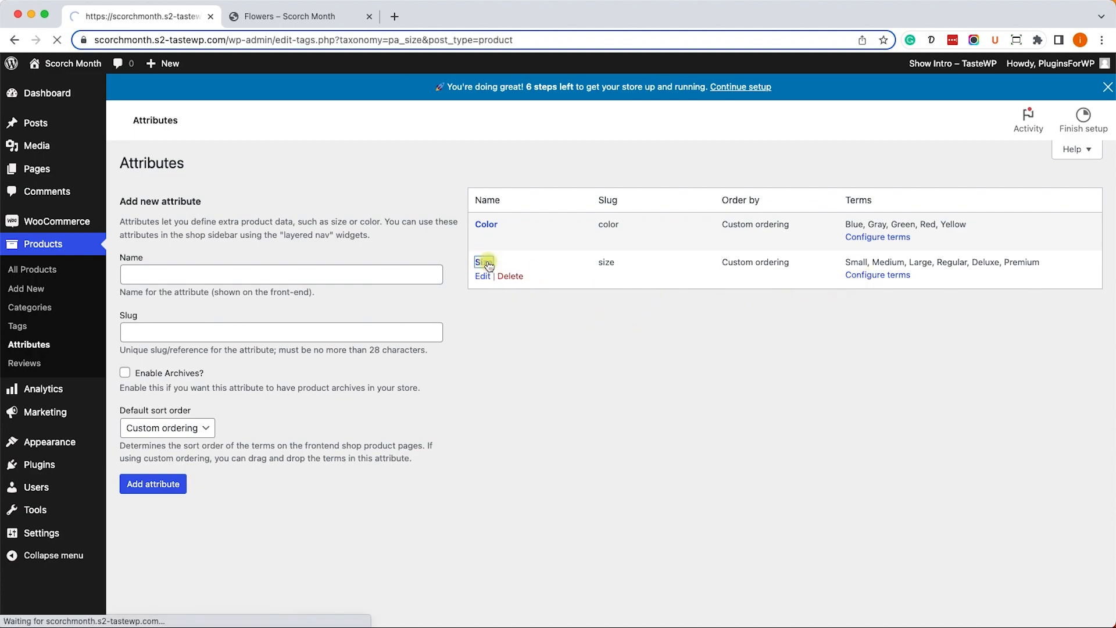
click(482, 276)
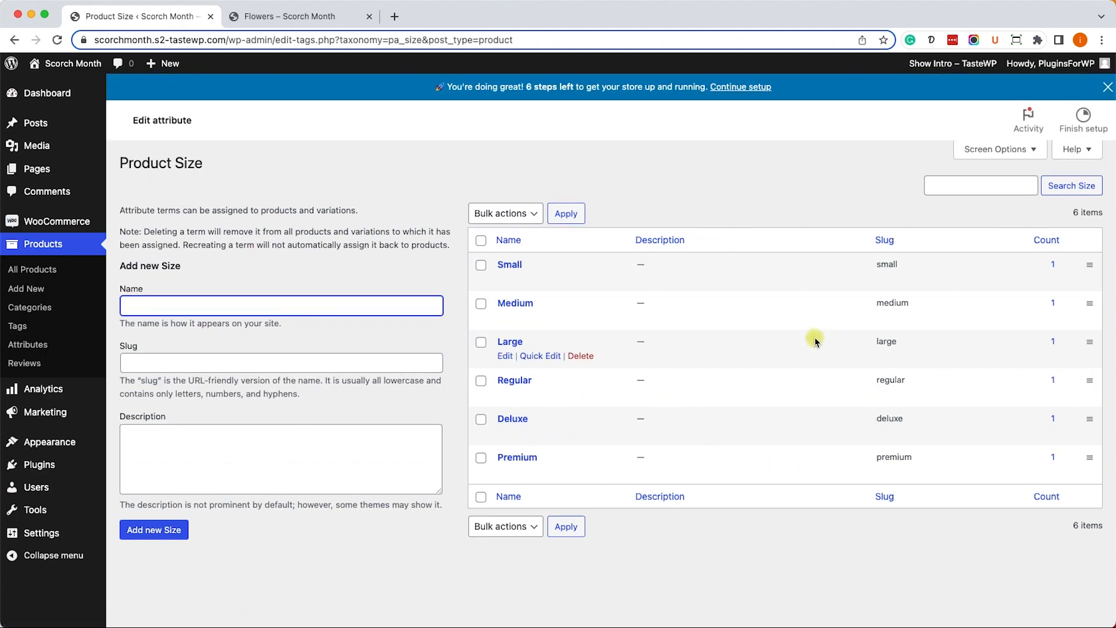
mouse_move(518, 388)
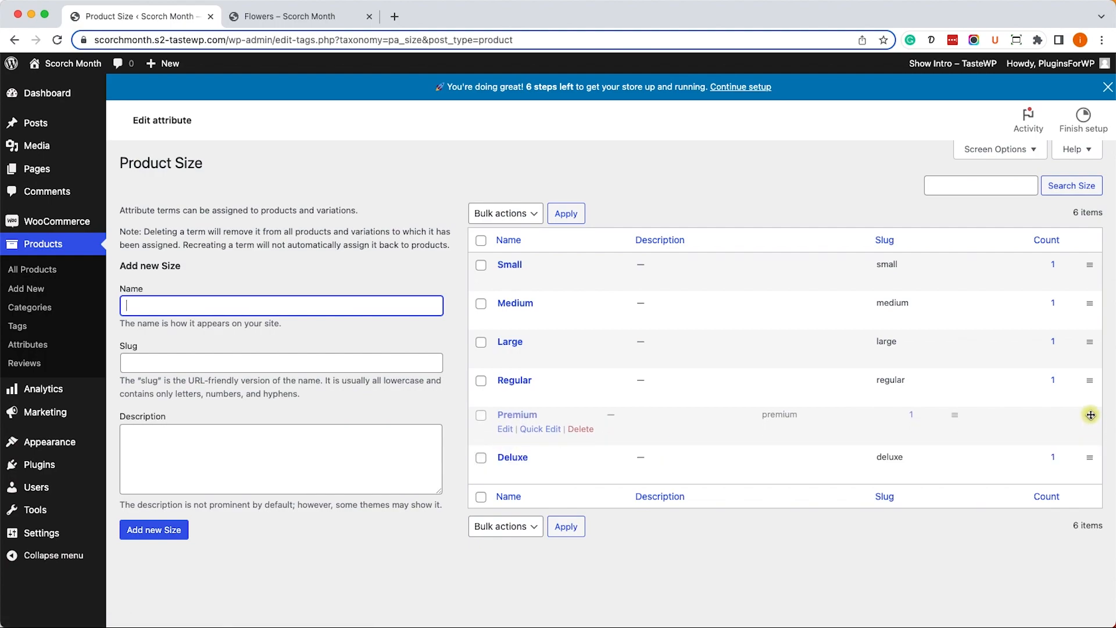
mouse_move(721, 478)
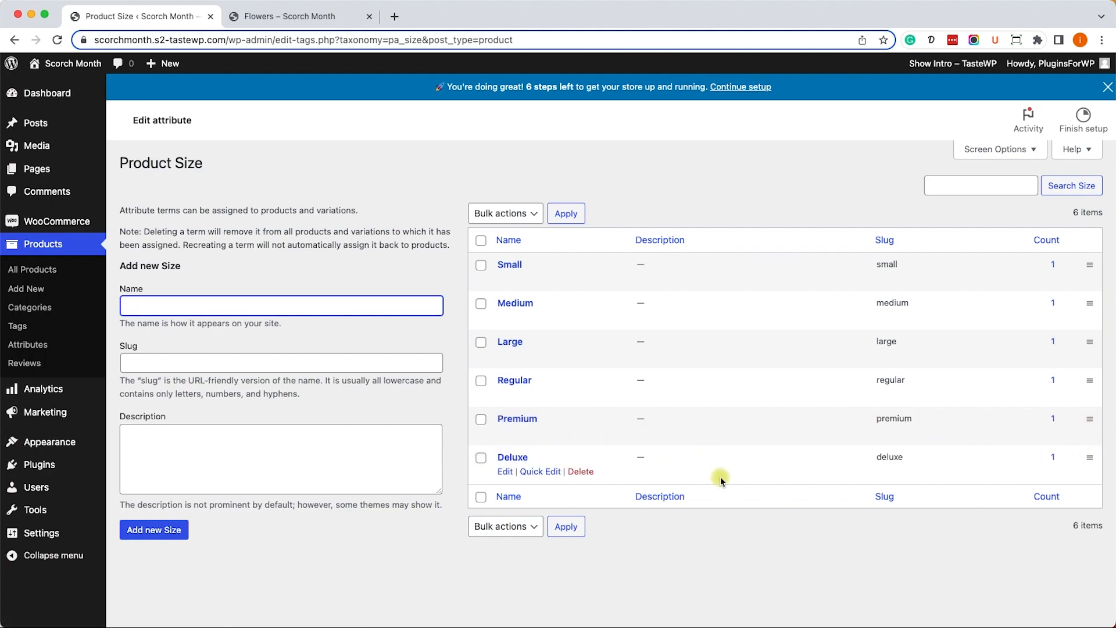
- Return to the Flowers product page to check the Size order Regular, Premium, Deluxe
click(292, 16)
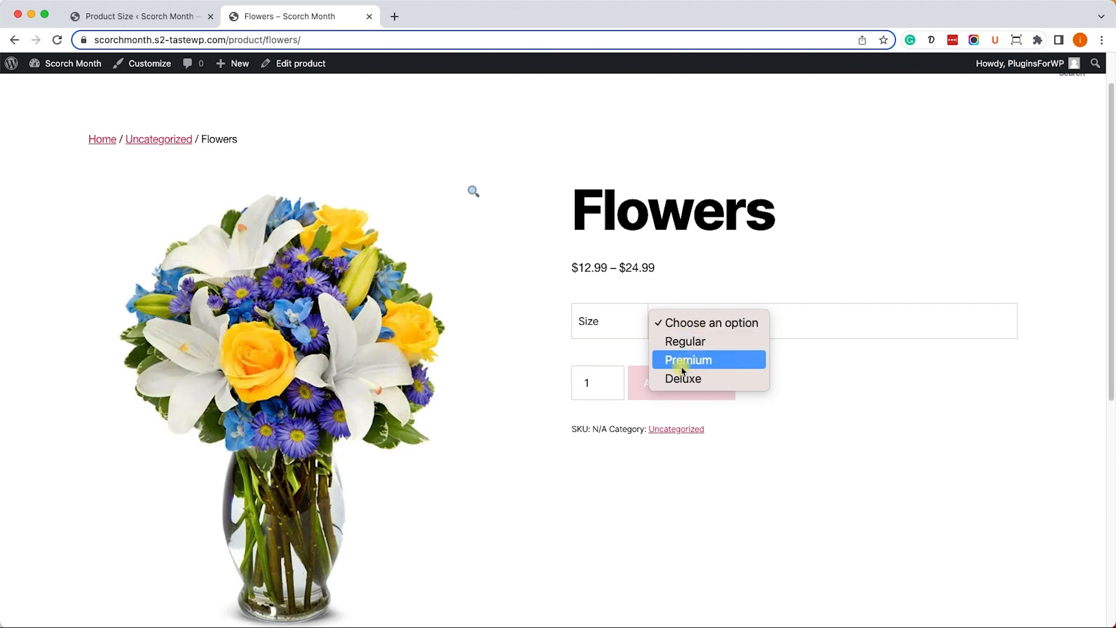
mouse_move(685, 378)
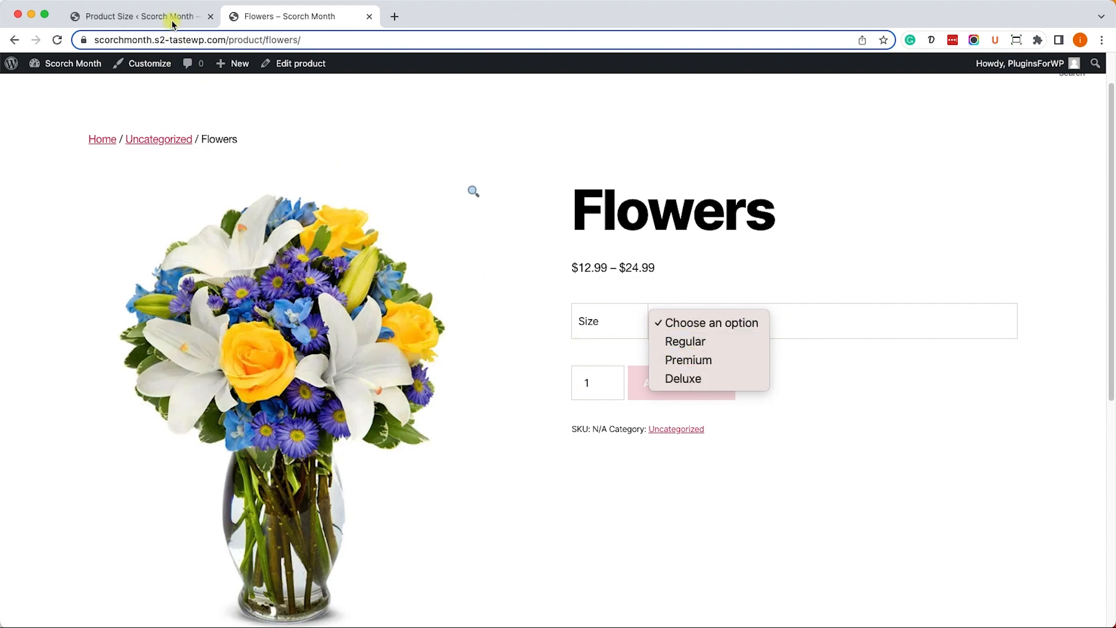
click(128, 15)
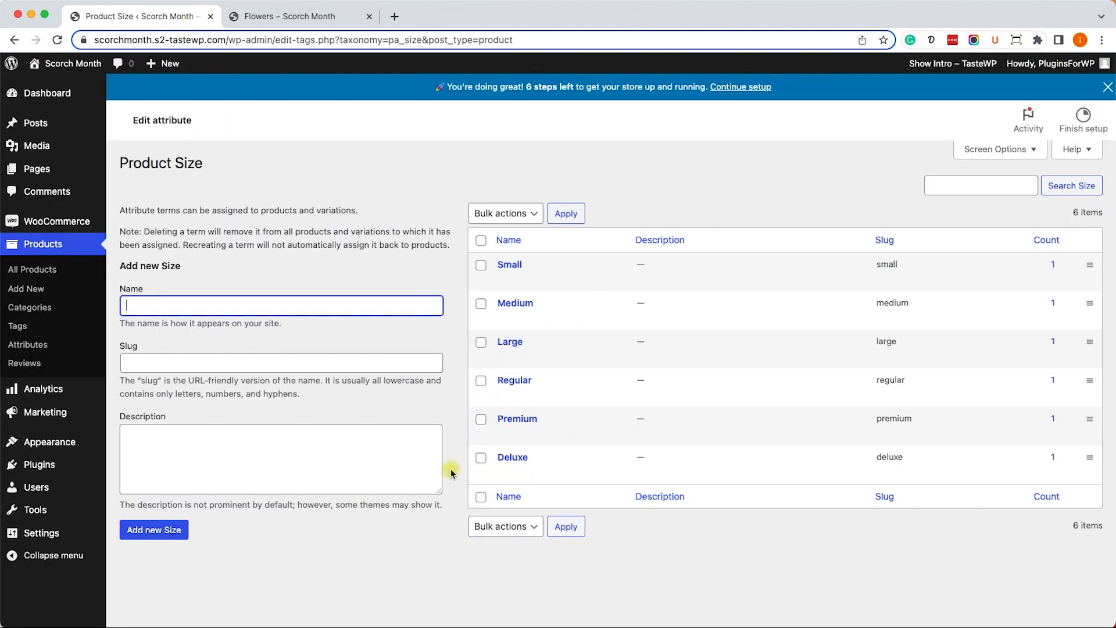
click(28, 344)
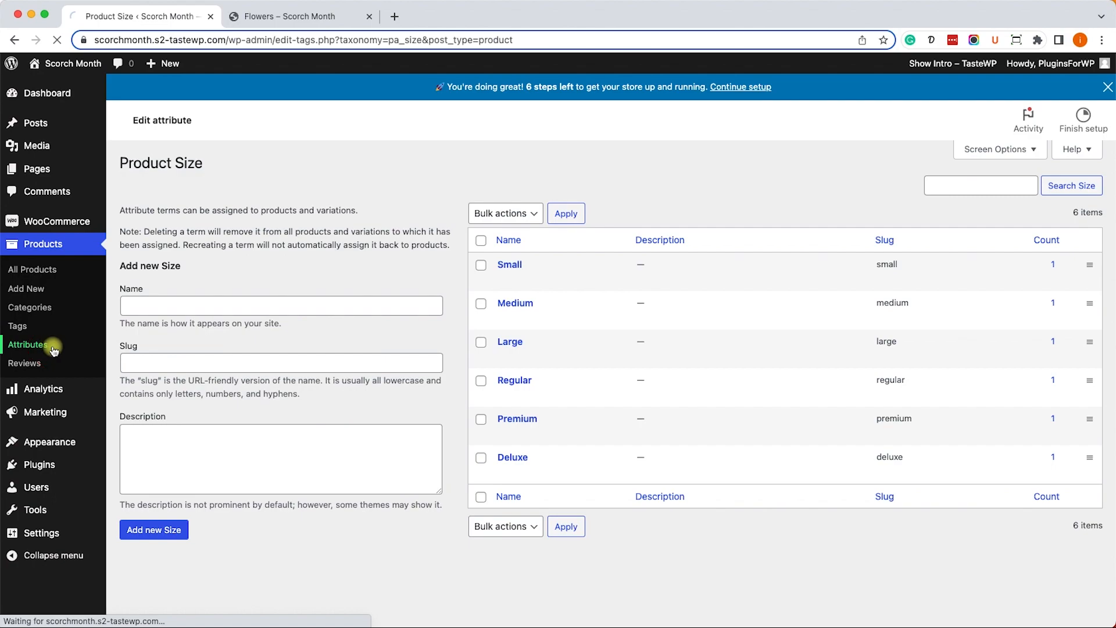
click(29, 344)
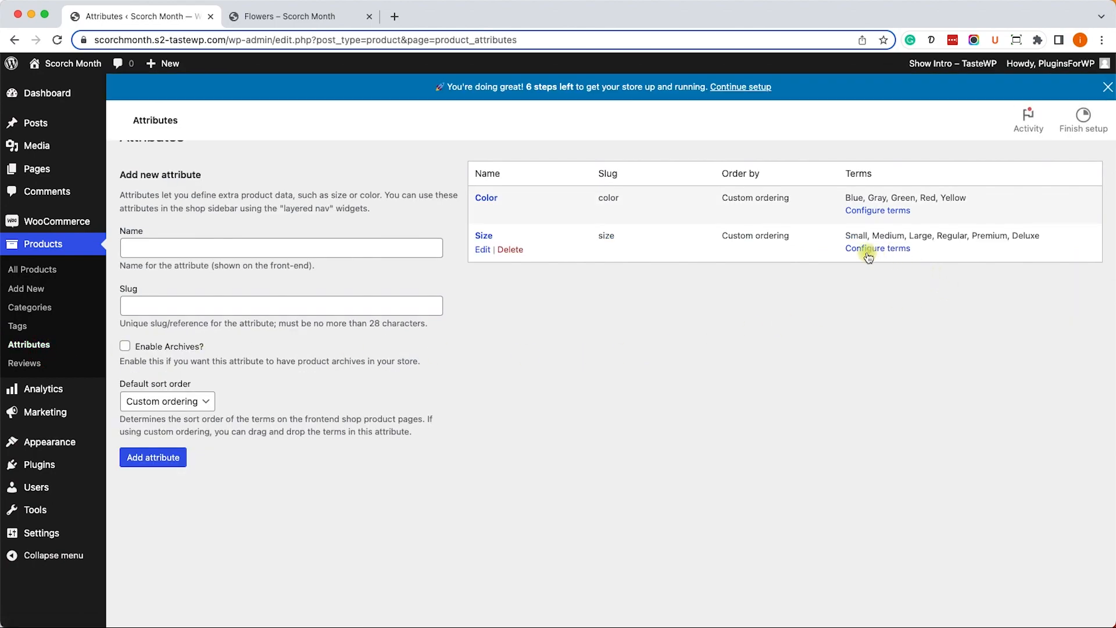
click(878, 248)
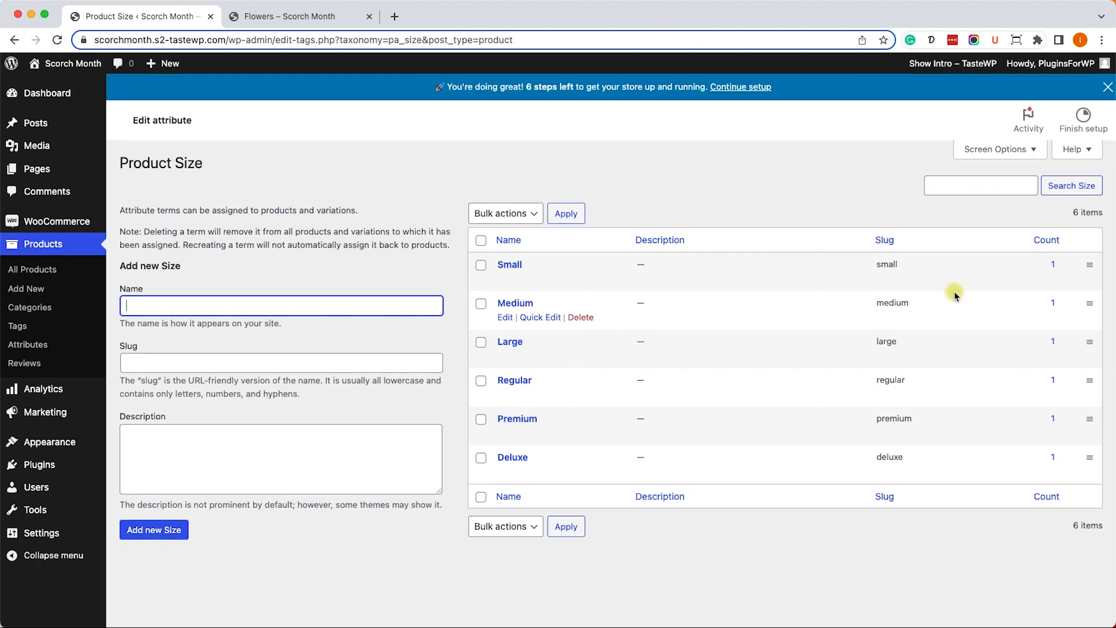
mouse_move(1090, 423)
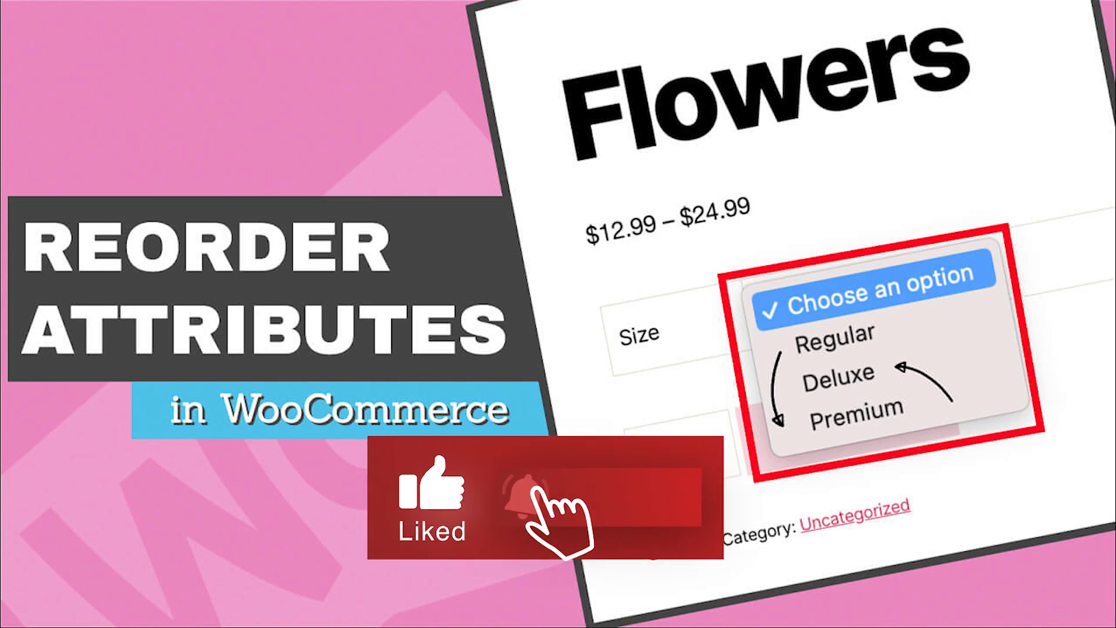
click(526, 499)
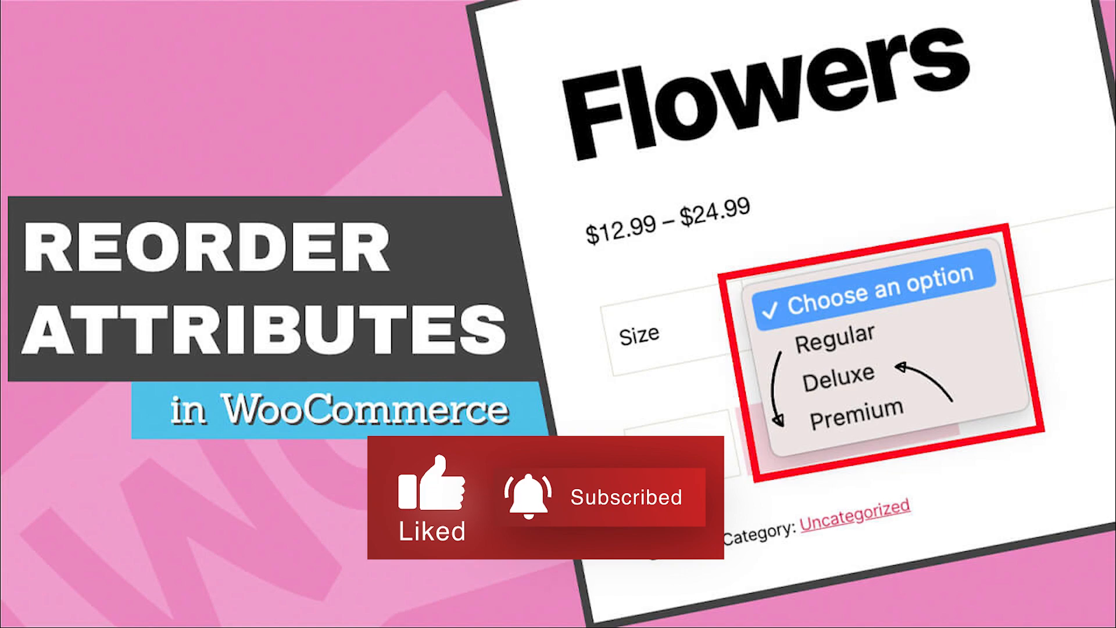